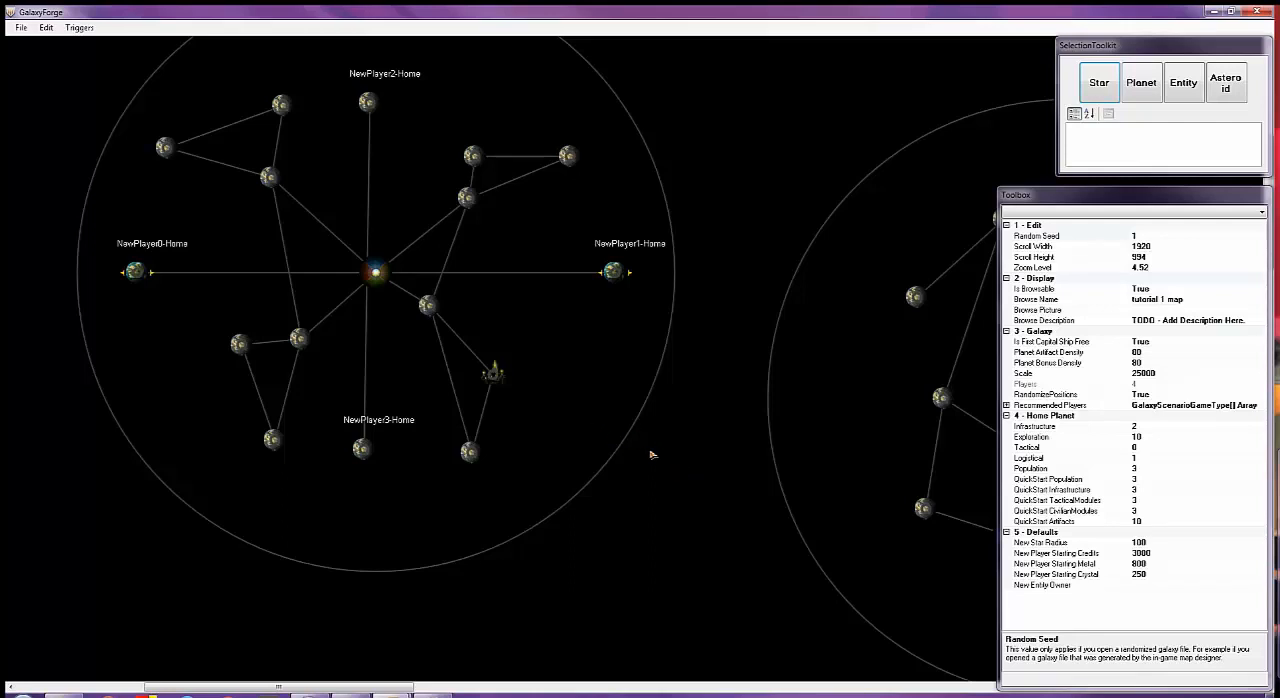
mouse_move(540, 375)
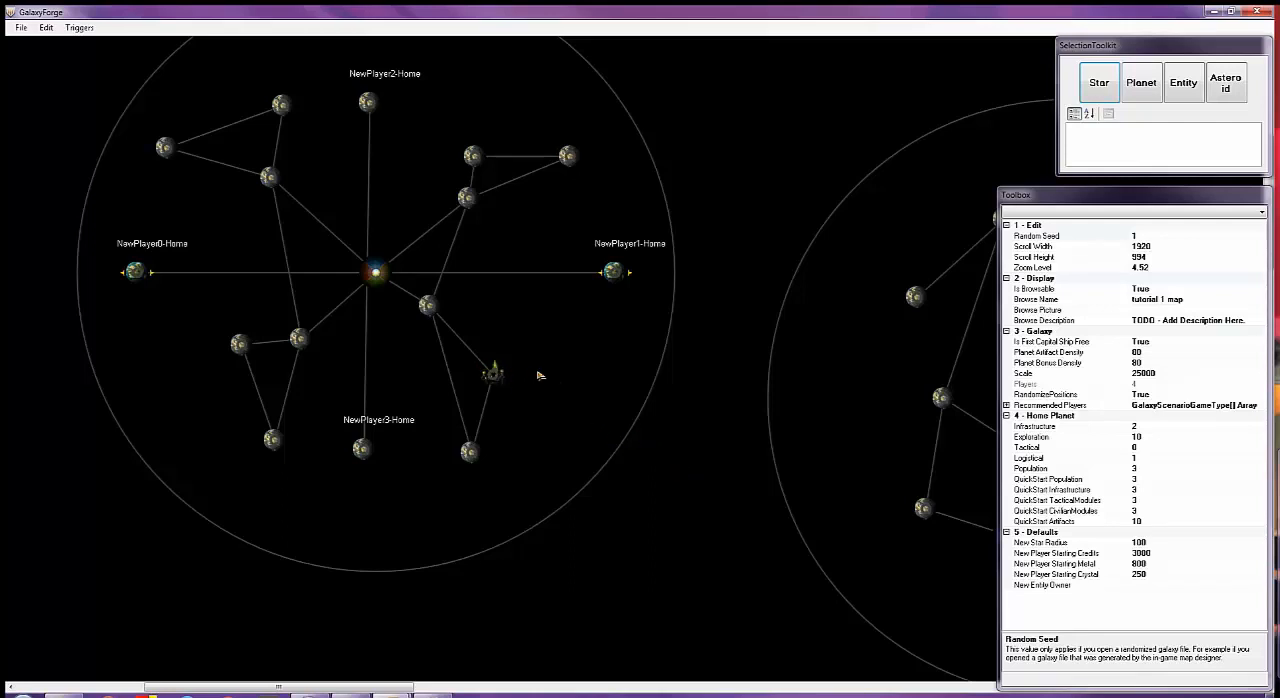
mouse_move(537, 385)
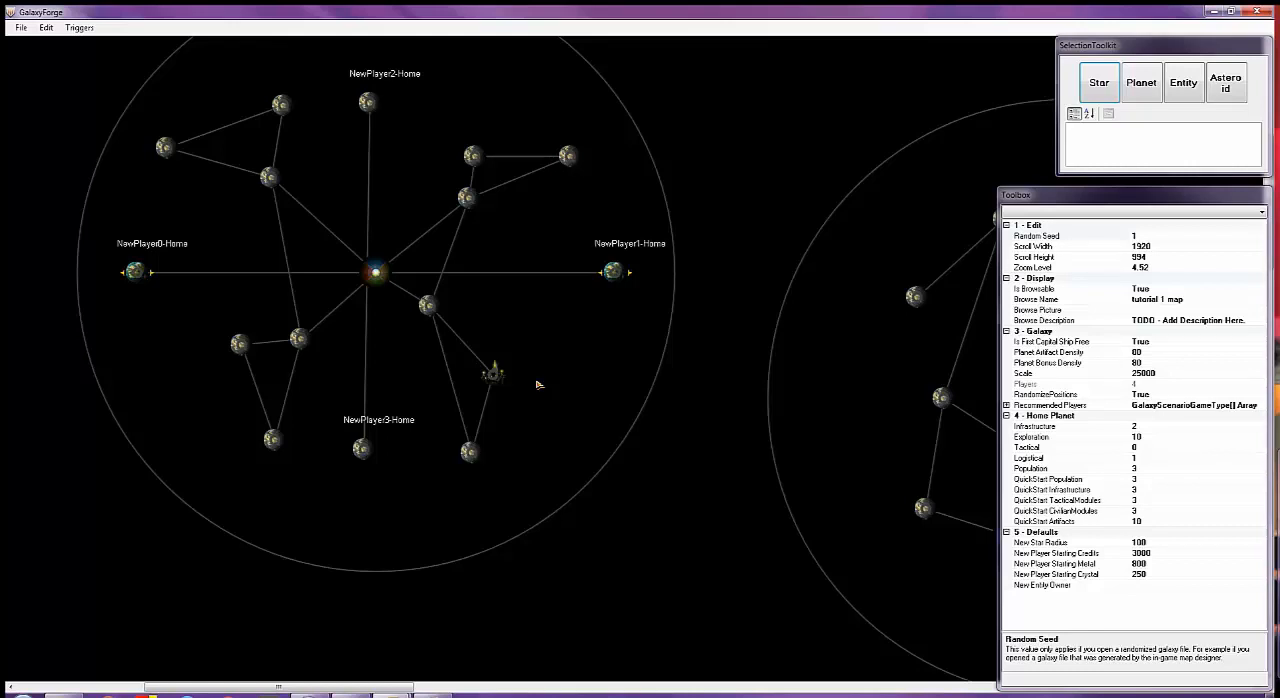
mouse_move(545, 375)
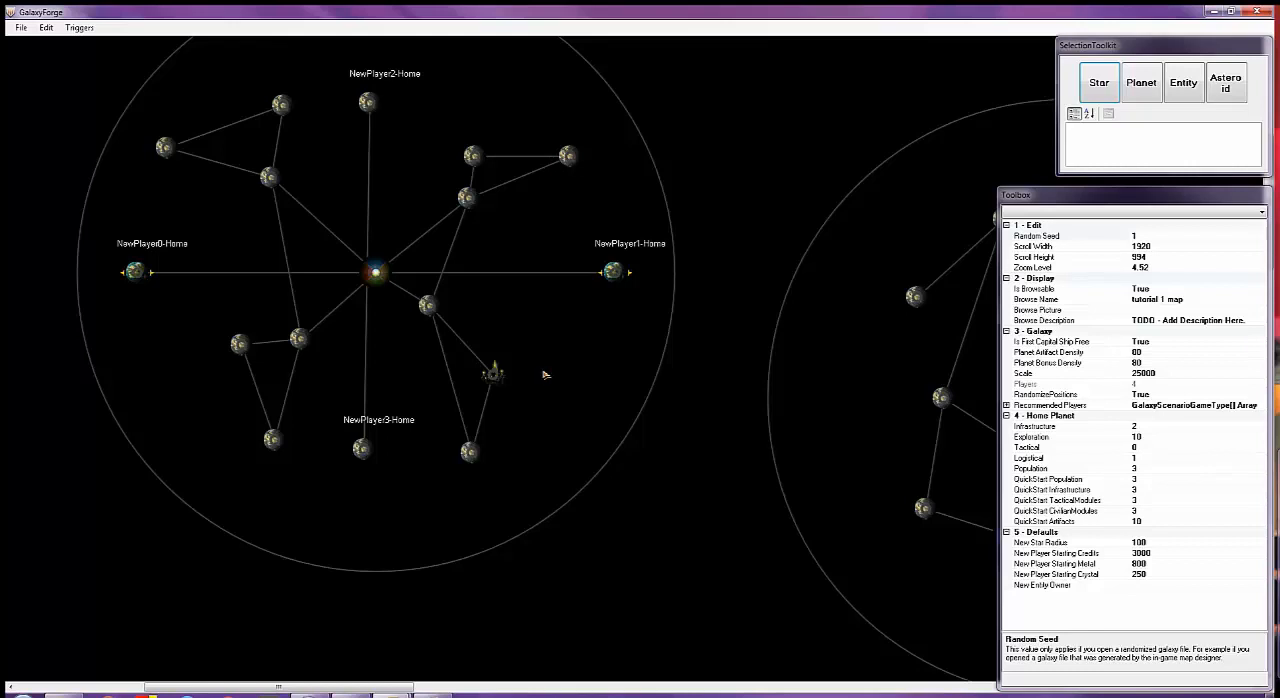
mouse_move(538, 366)
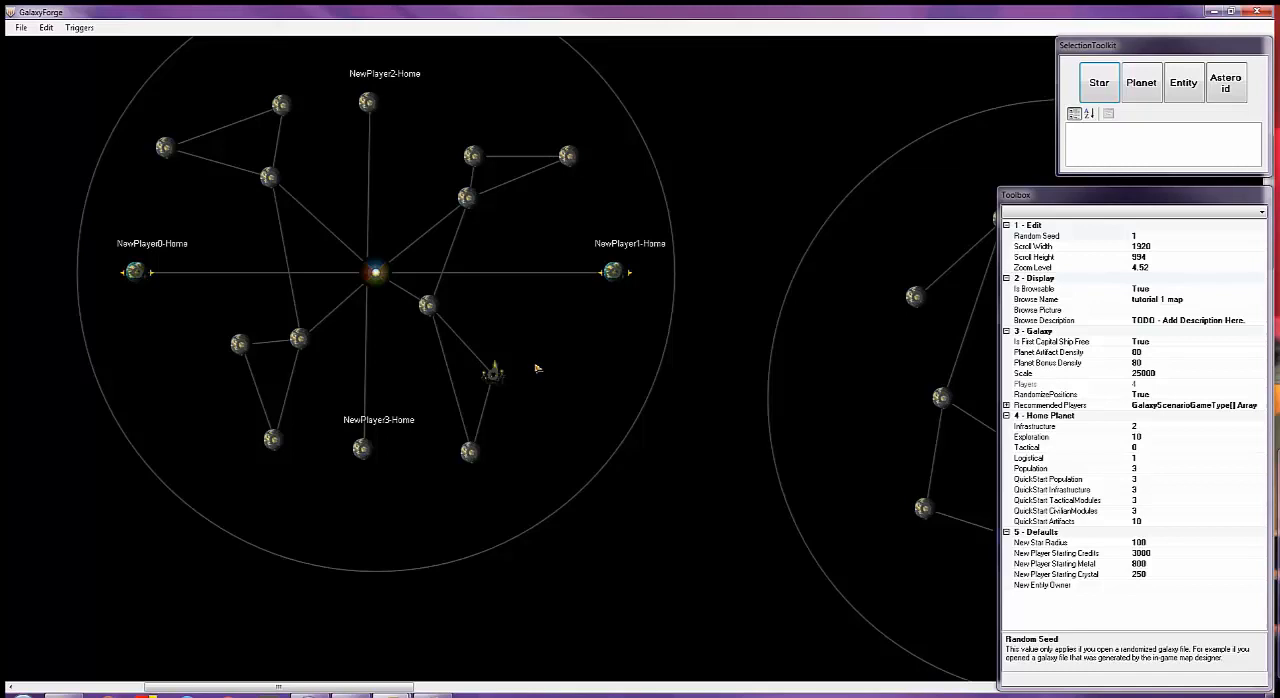
mouse_move(497, 373)
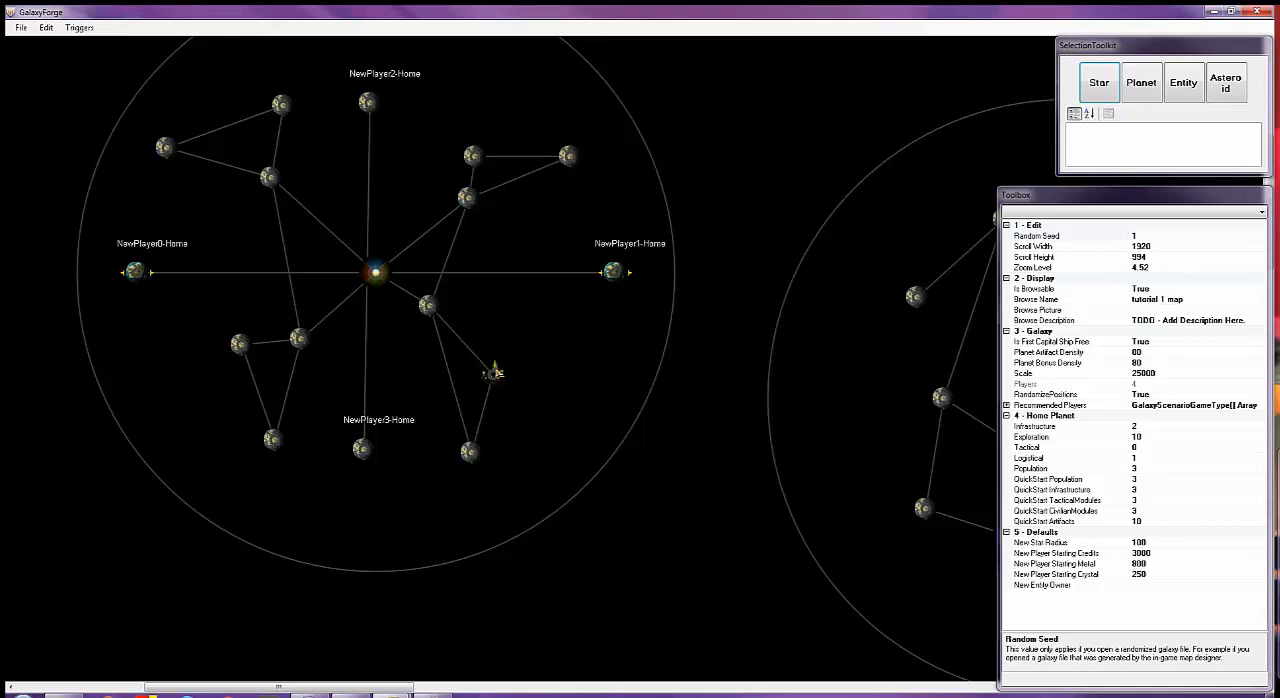
mouse_move(490, 375)
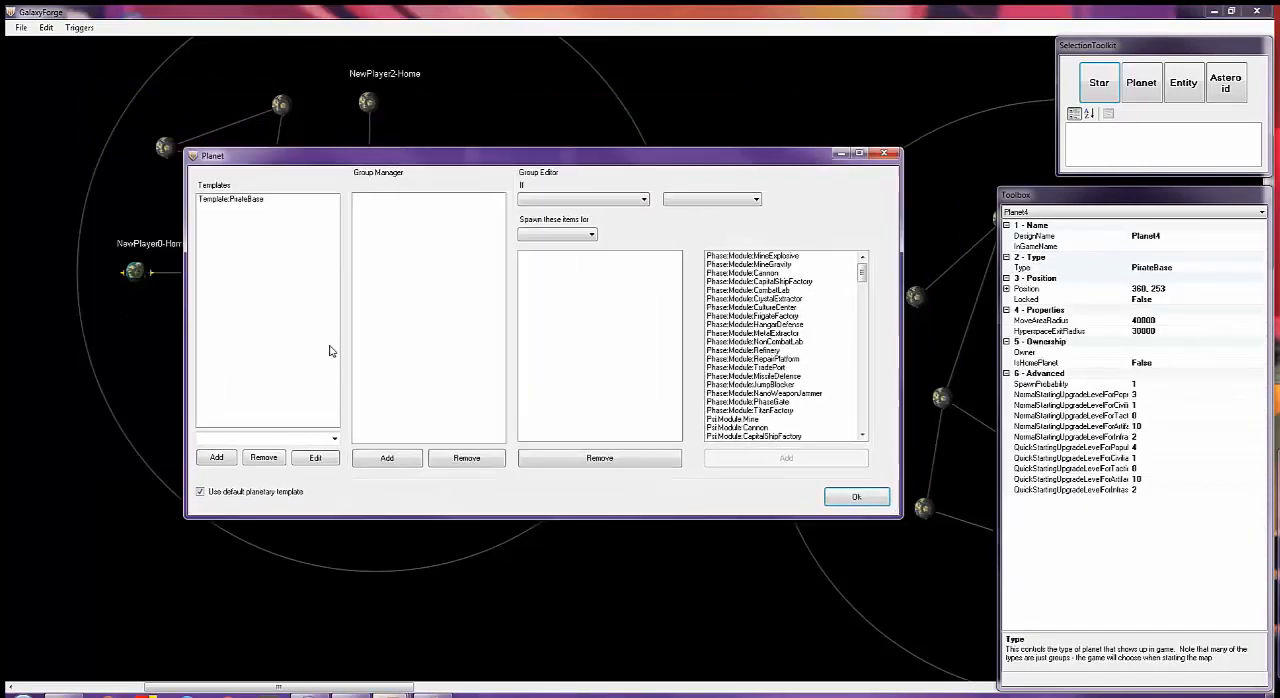
mouse_move(511, 190)
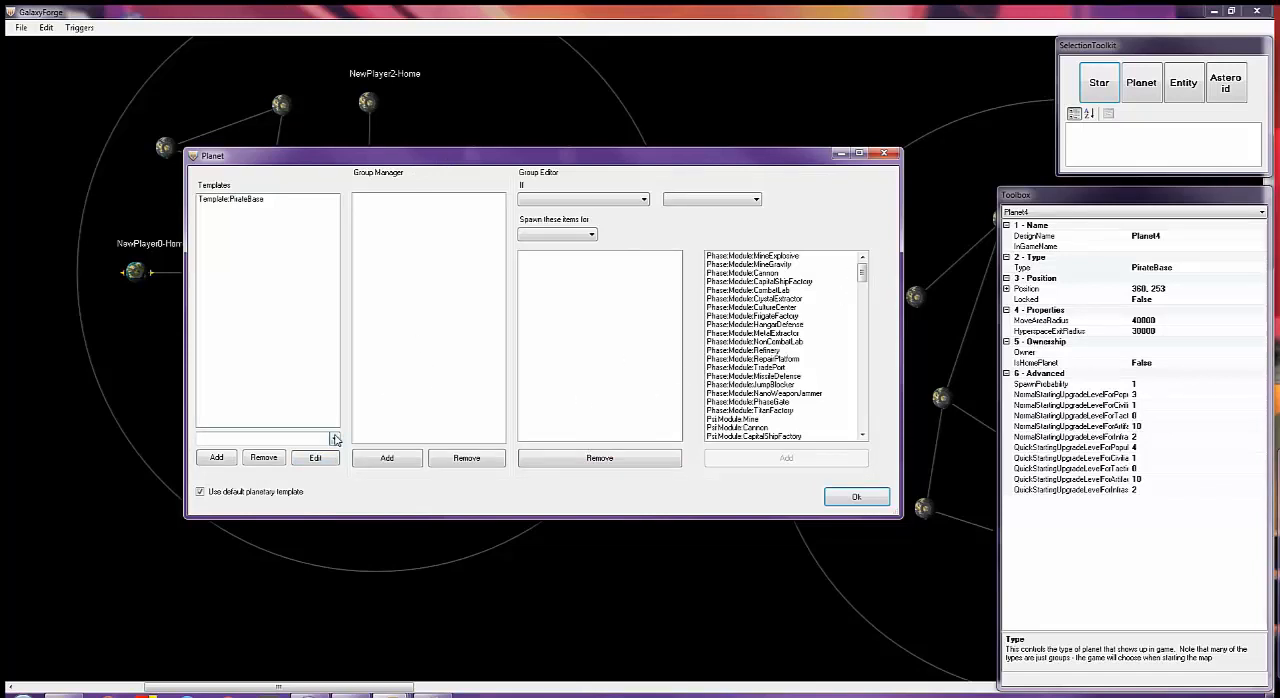
- Add Template:PirateBase entries to Planet4 until four are listed
left_click(333, 438)
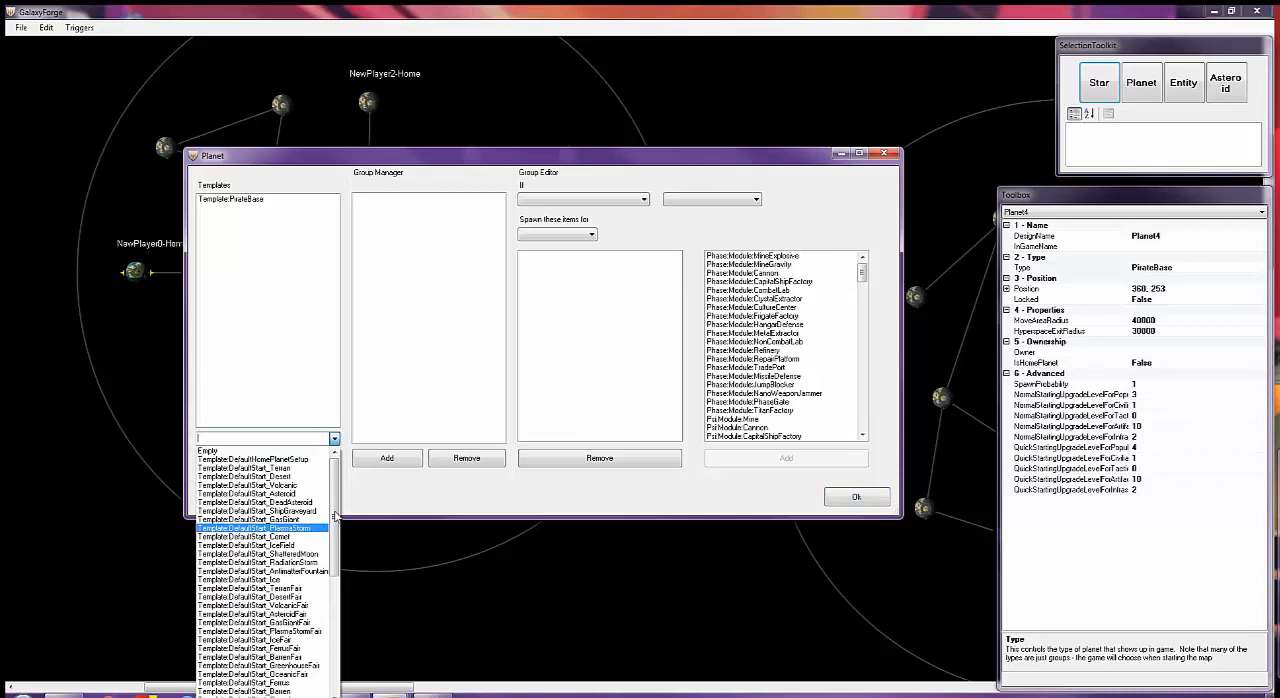
scroll("down", 3)
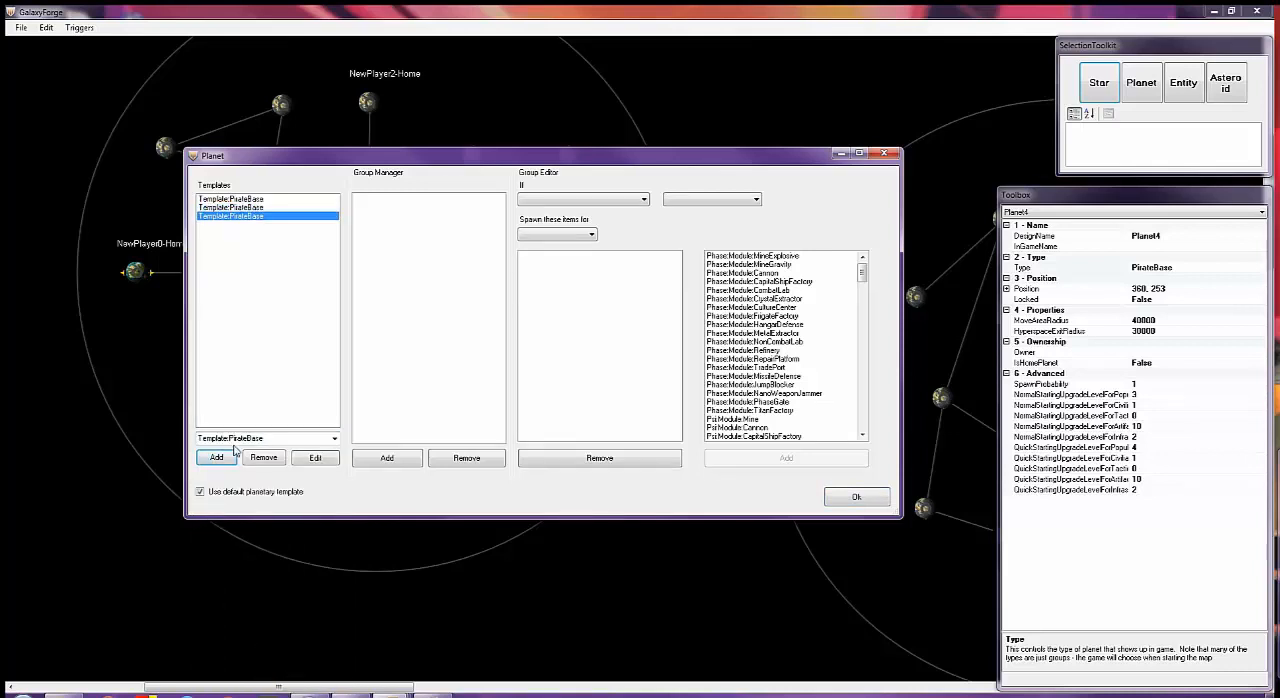
left_click(216, 457)
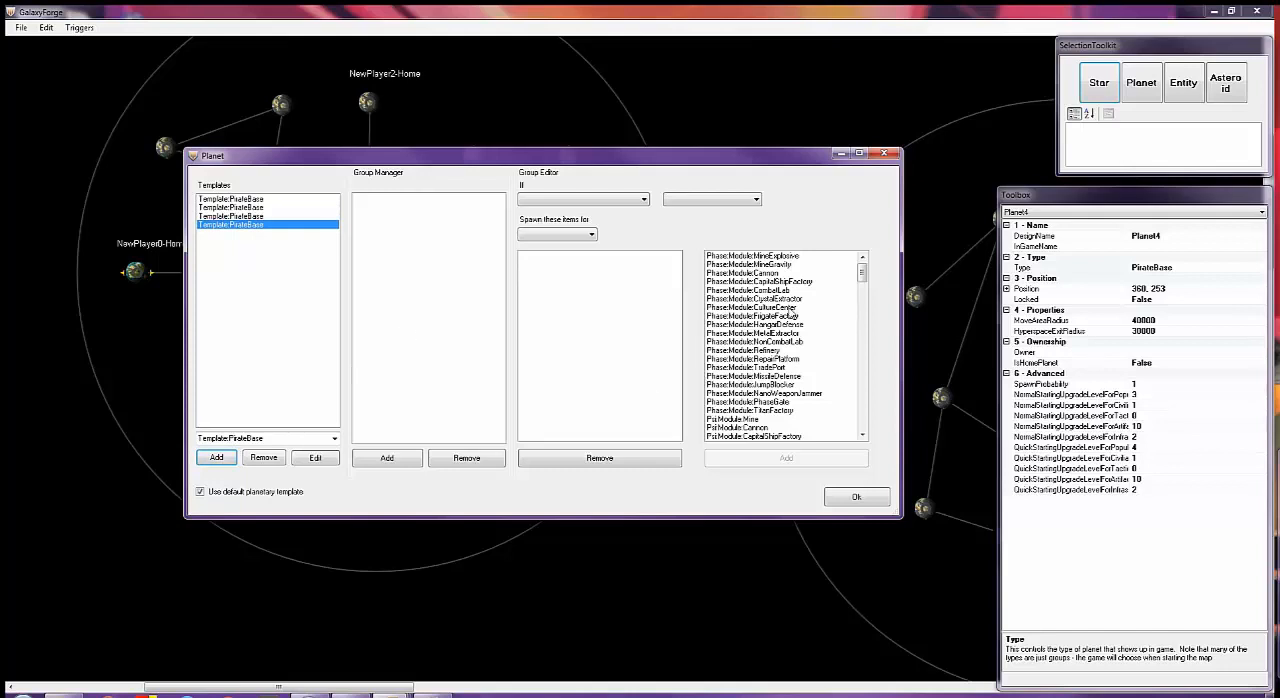
mouse_move(659, 285)
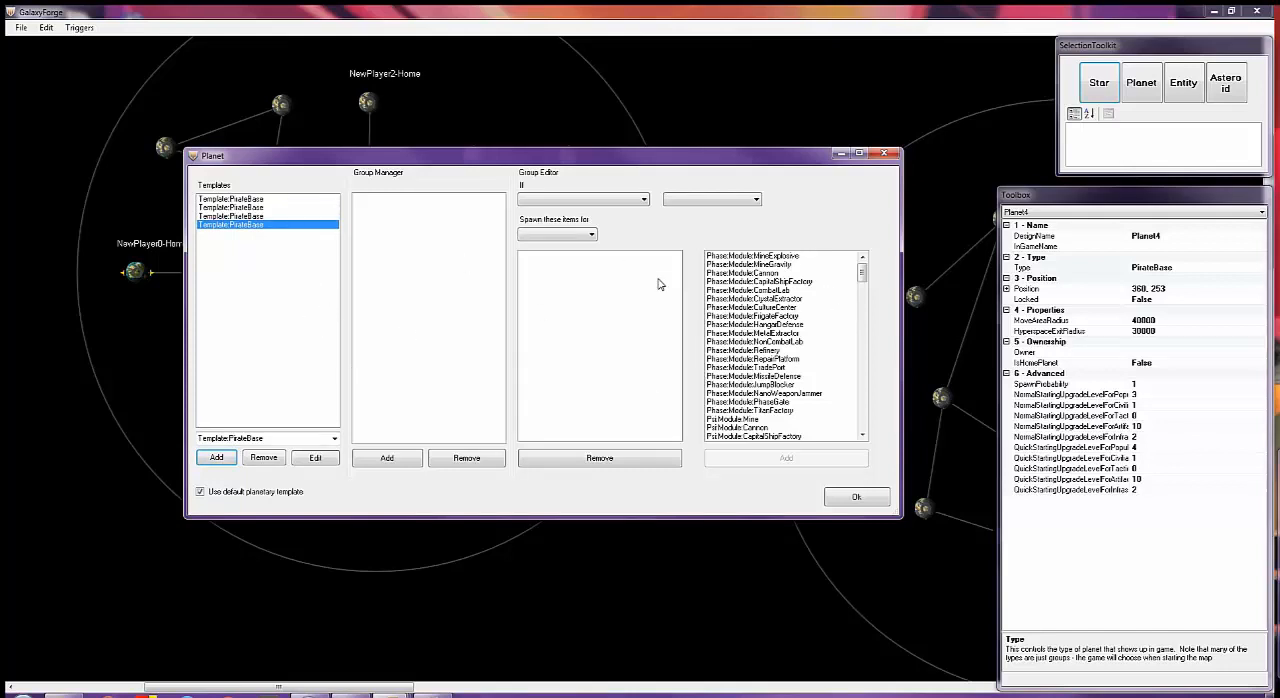
- Fill the PlanetOwner Always group with Tech:StarBase and Phase:Titan:Loyalist
scroll("down", 3)
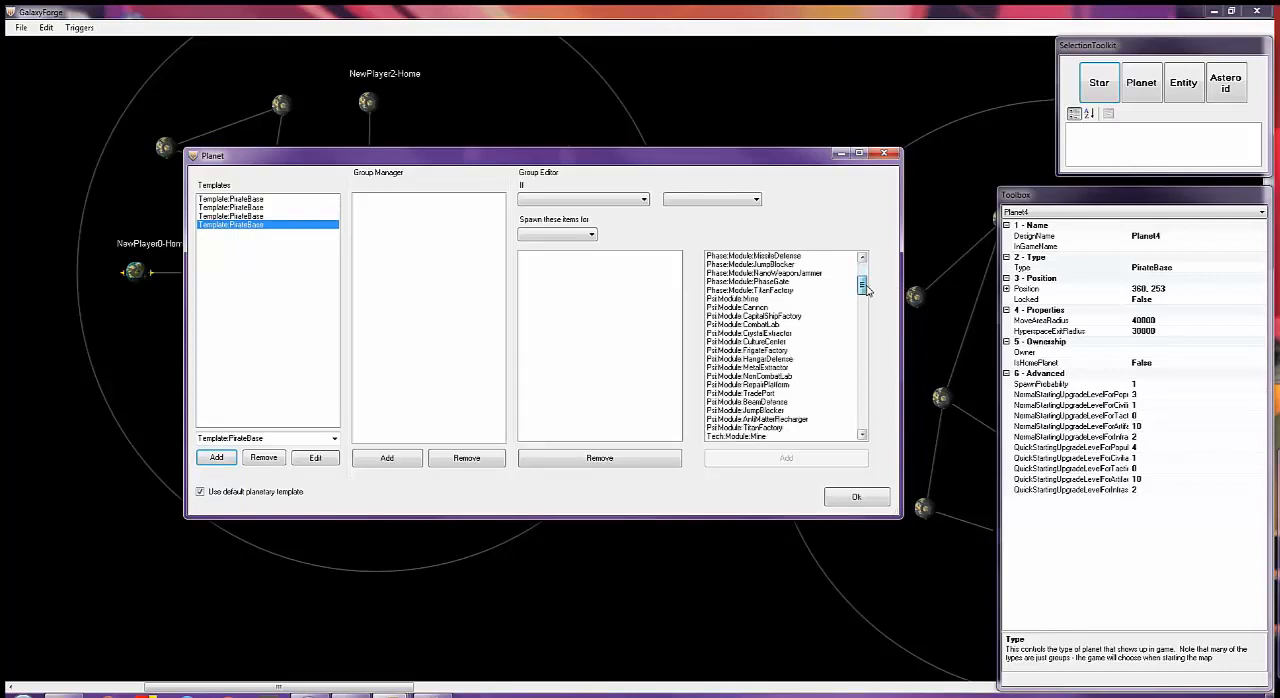
scroll("down", 3)
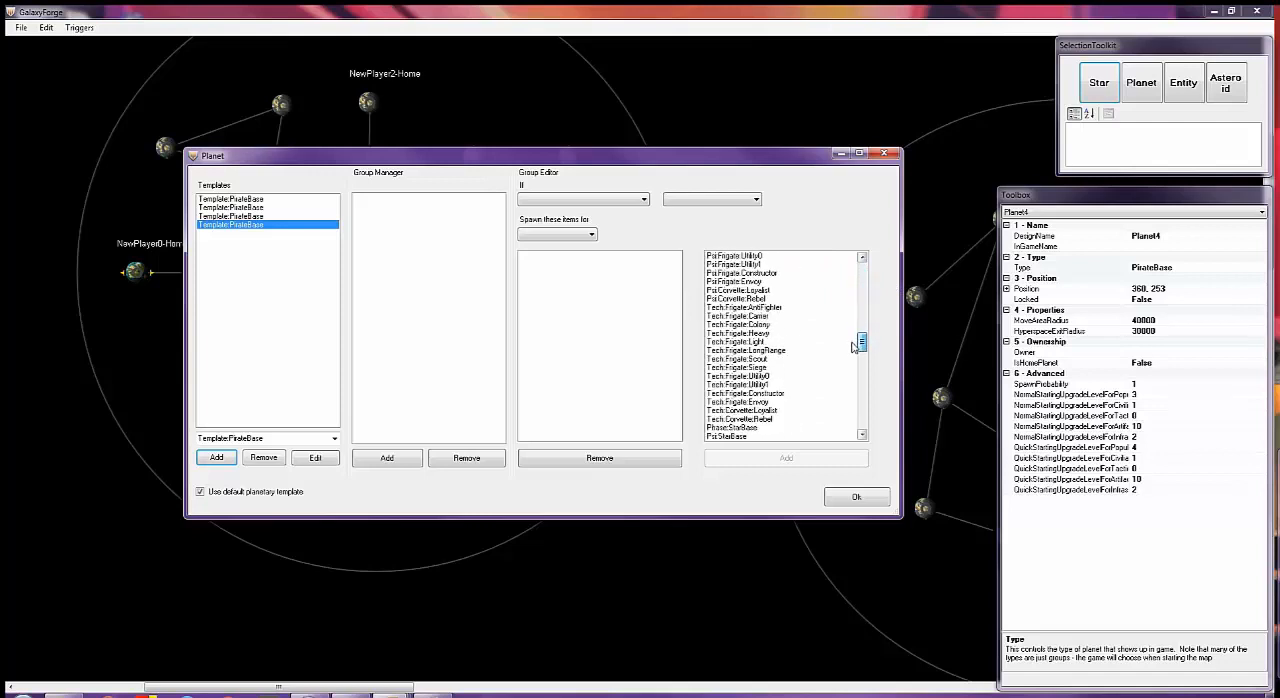
scroll("down", 3)
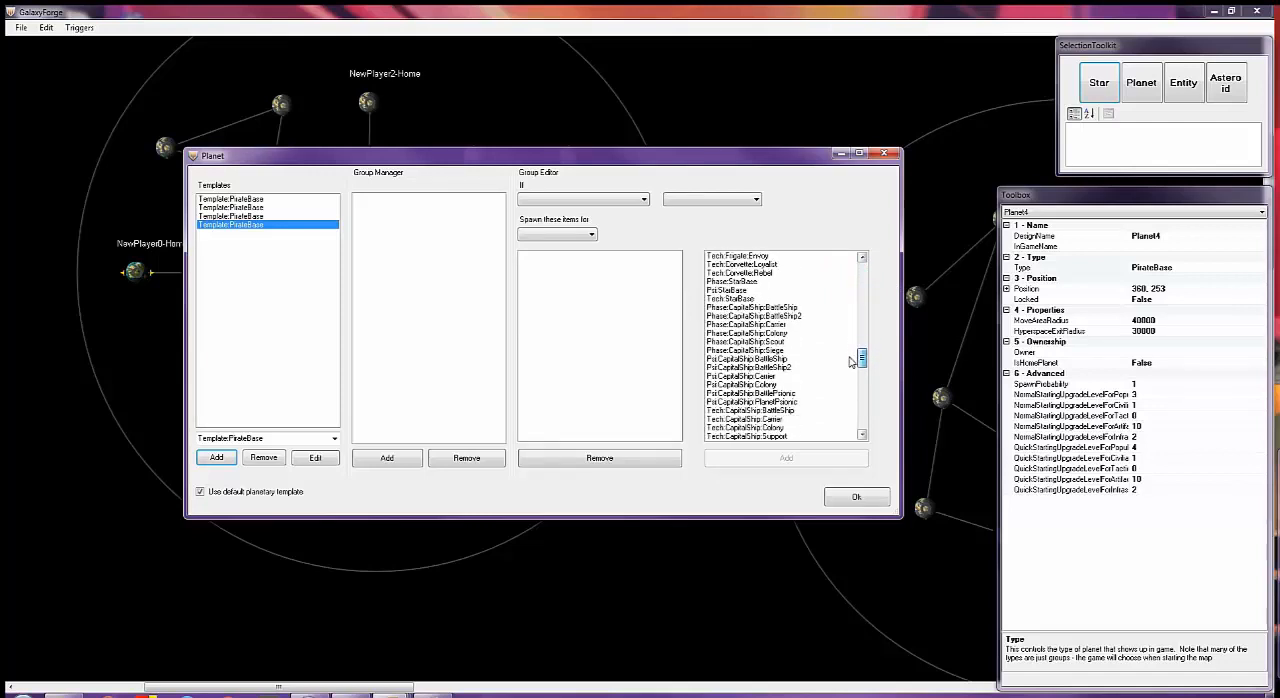
left_click(733, 298)
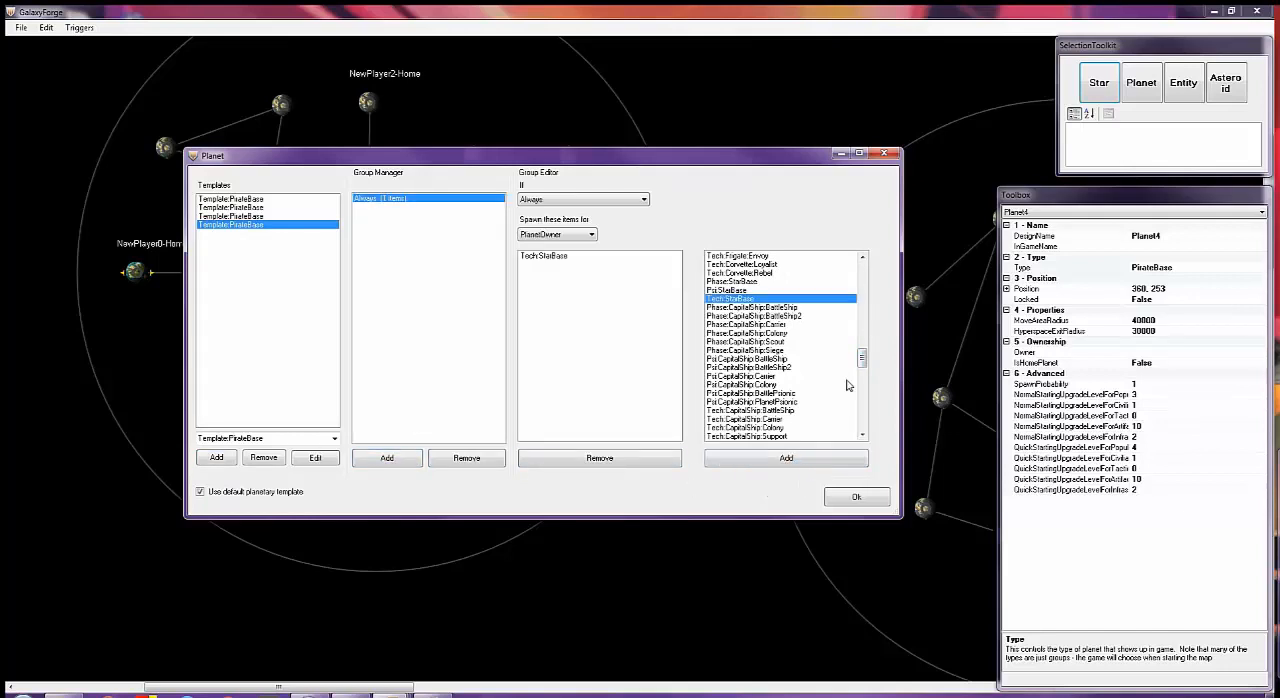
scroll("down", 3)
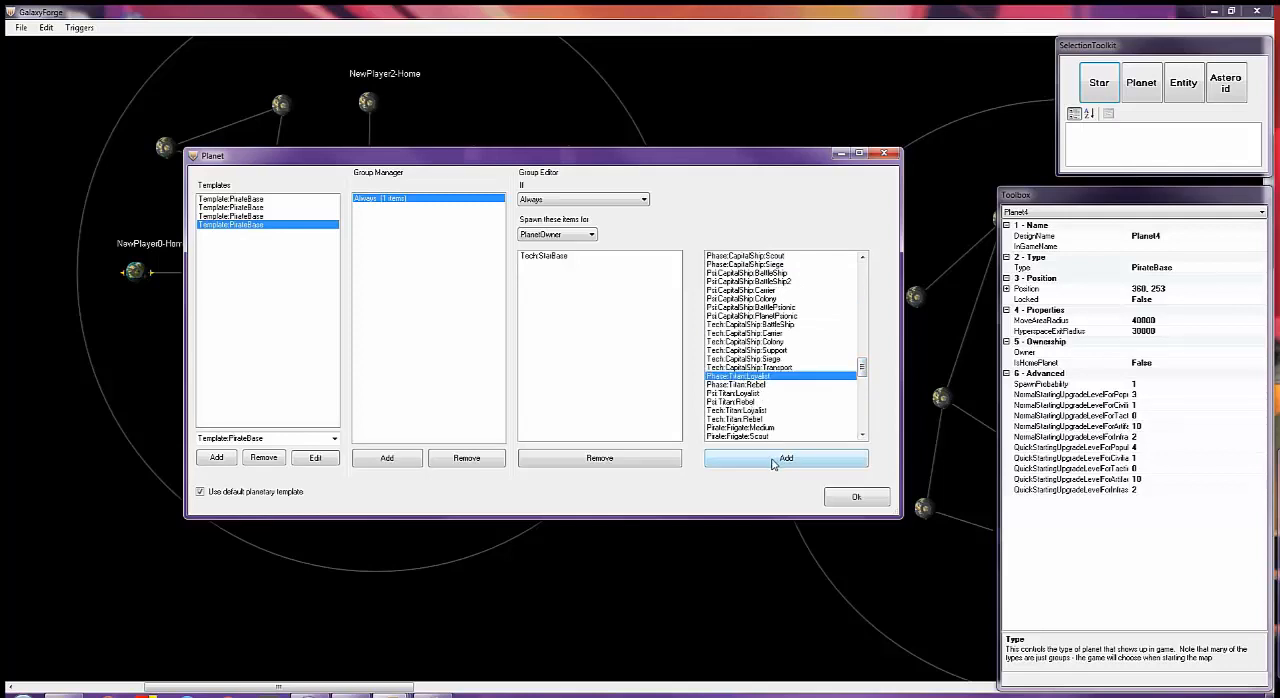
left_click(785, 458)
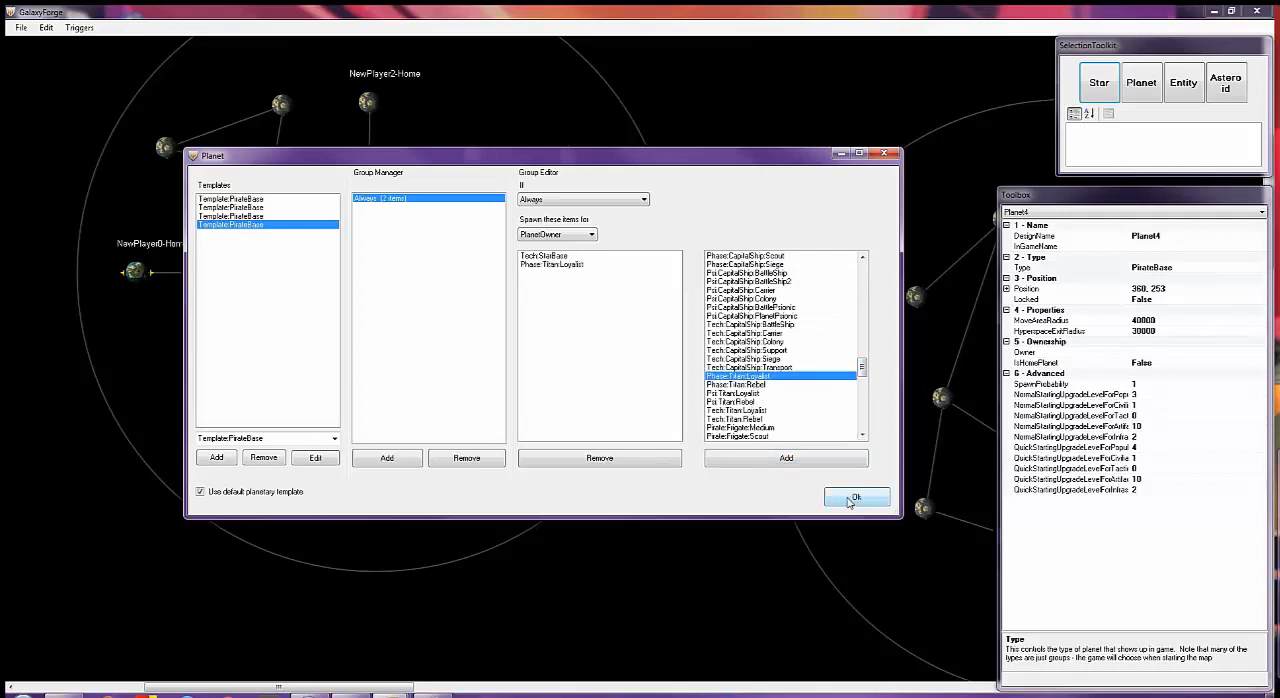
- Confirm Planet4's settings with Ok and return to the galaxy map
left_click(856, 497)
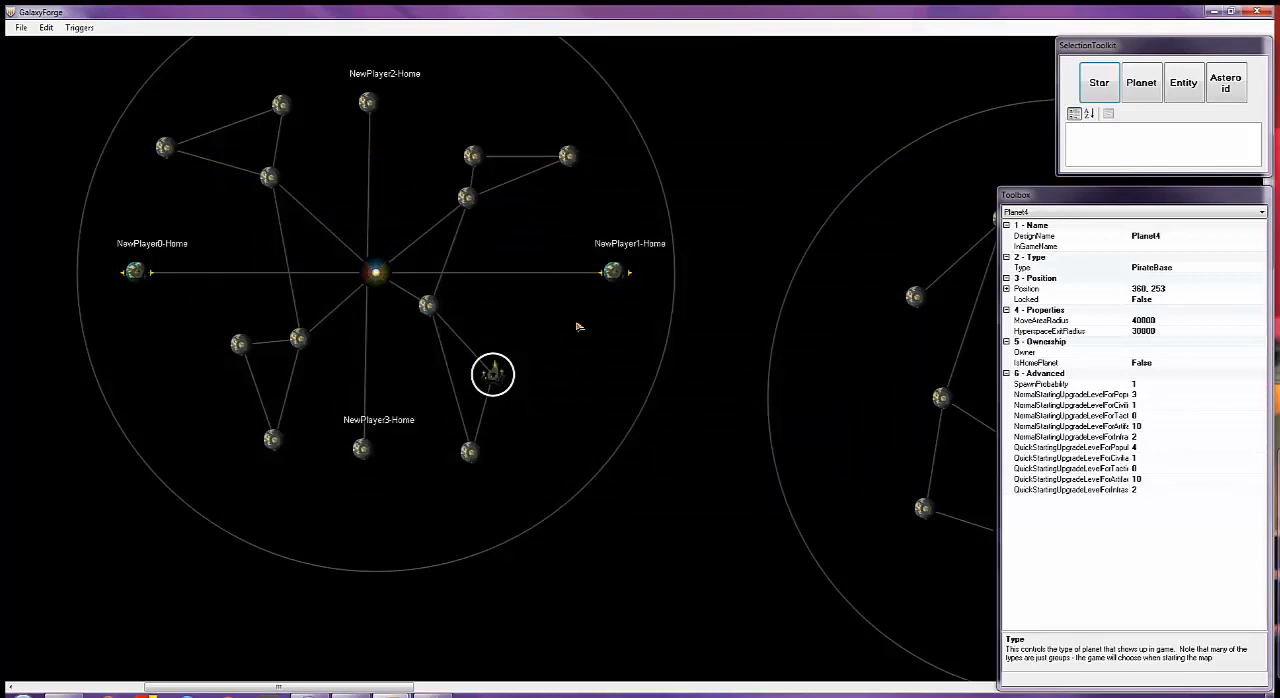
mouse_move(570, 306)
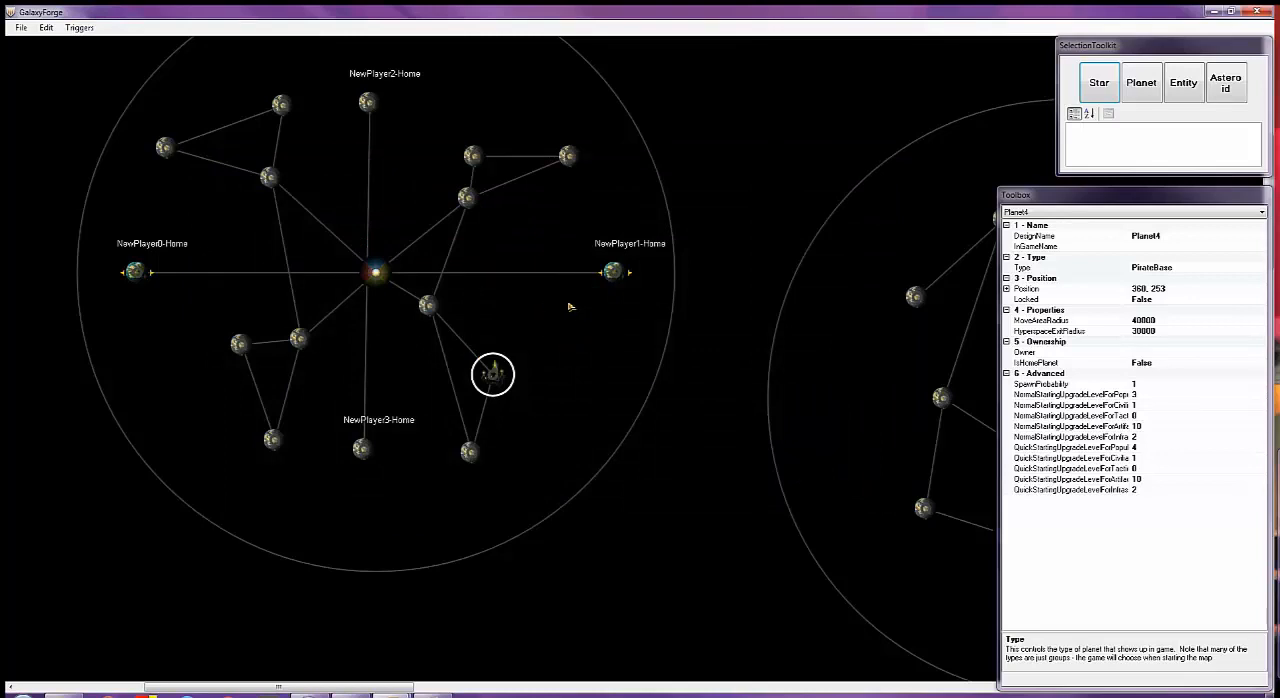
mouse_move(495, 342)
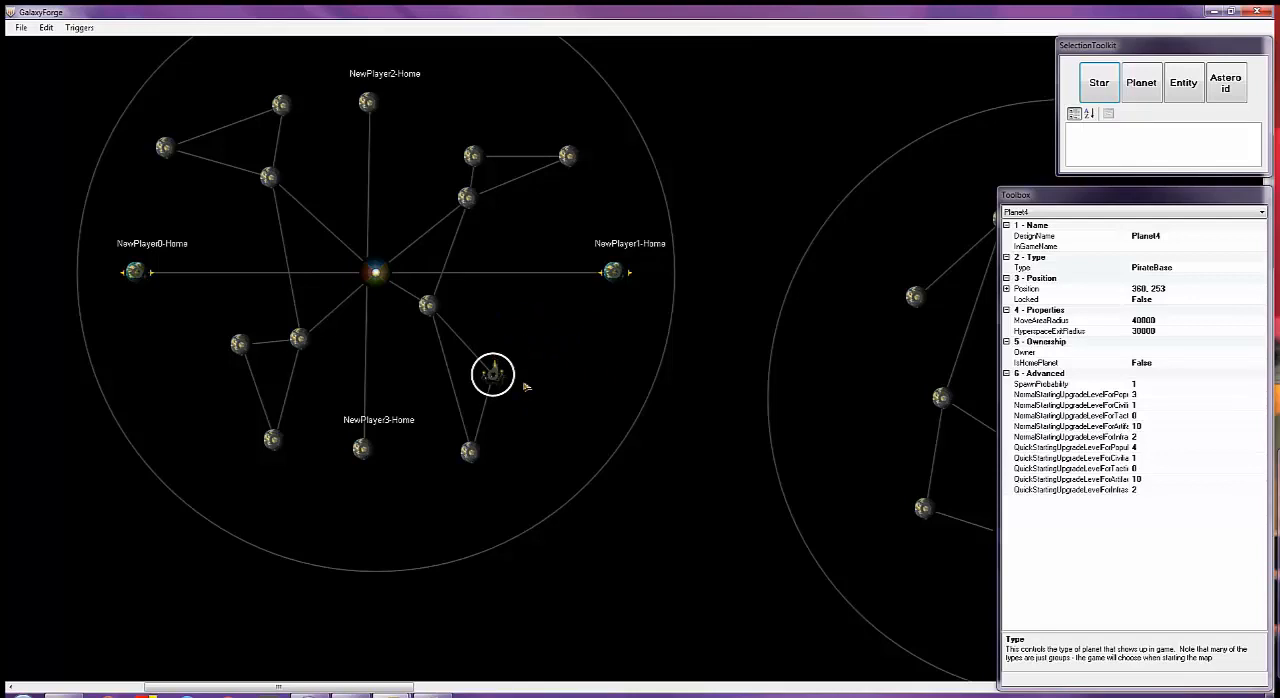
mouse_move(555, 357)
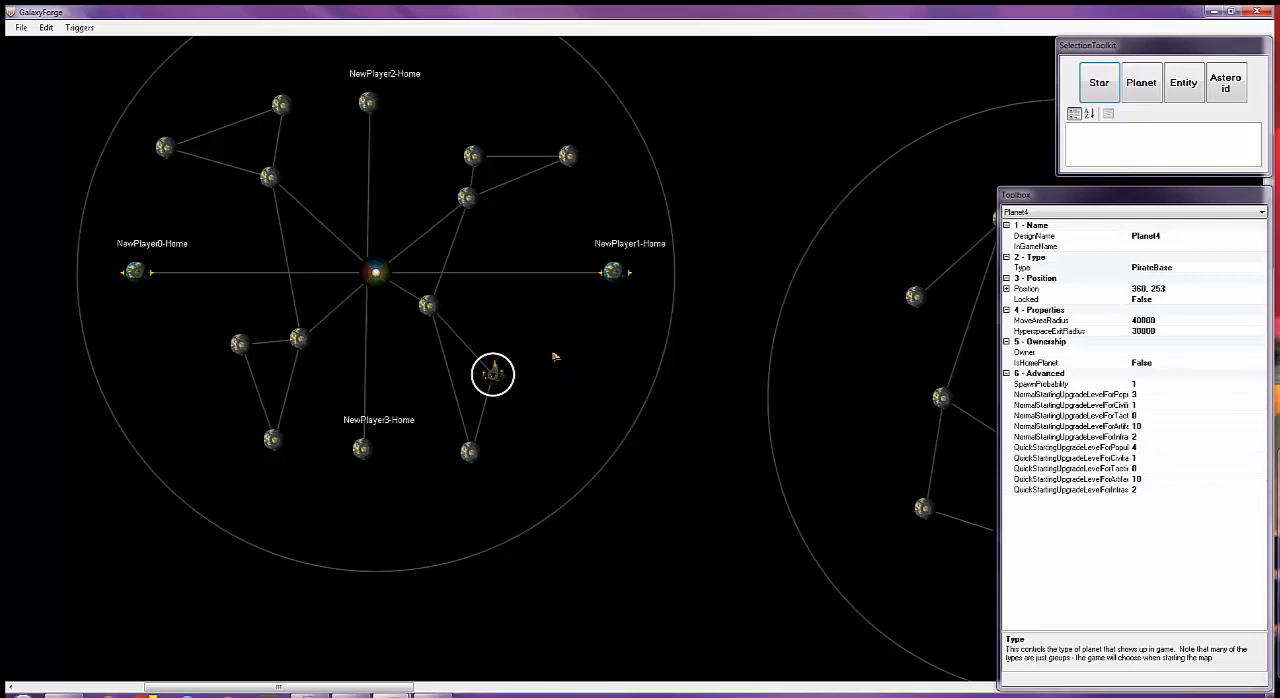
mouse_move(482, 343)
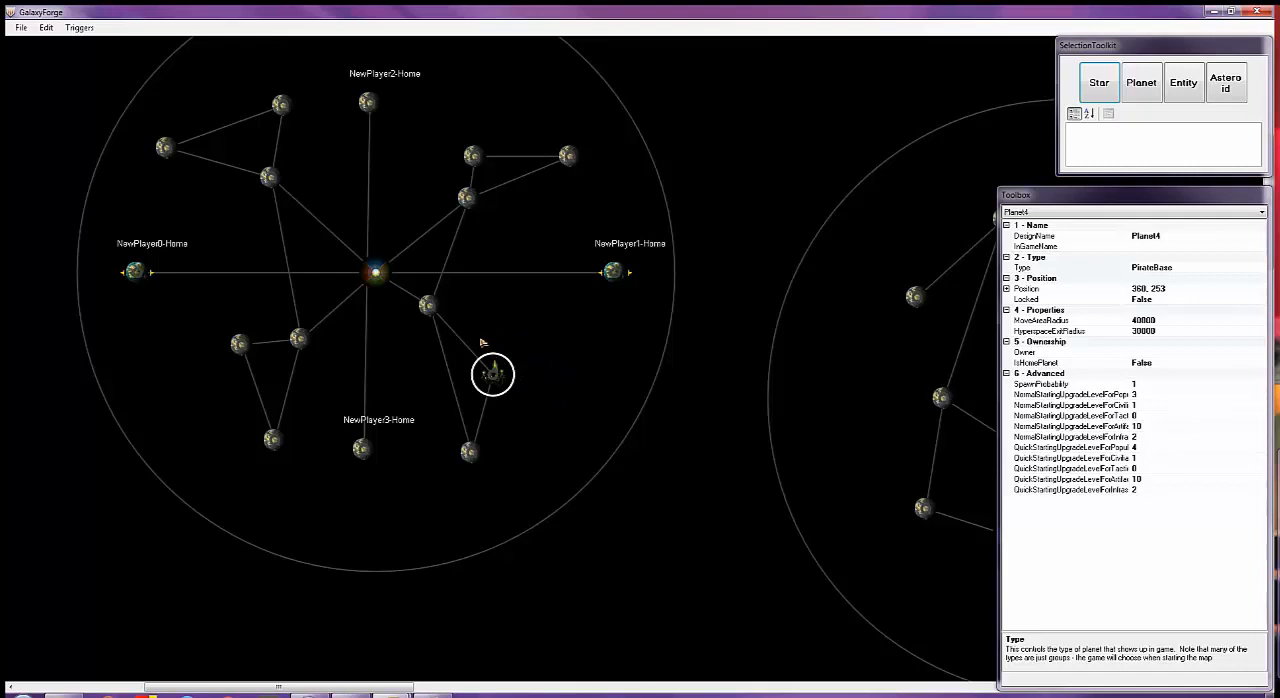
mouse_move(475, 405)
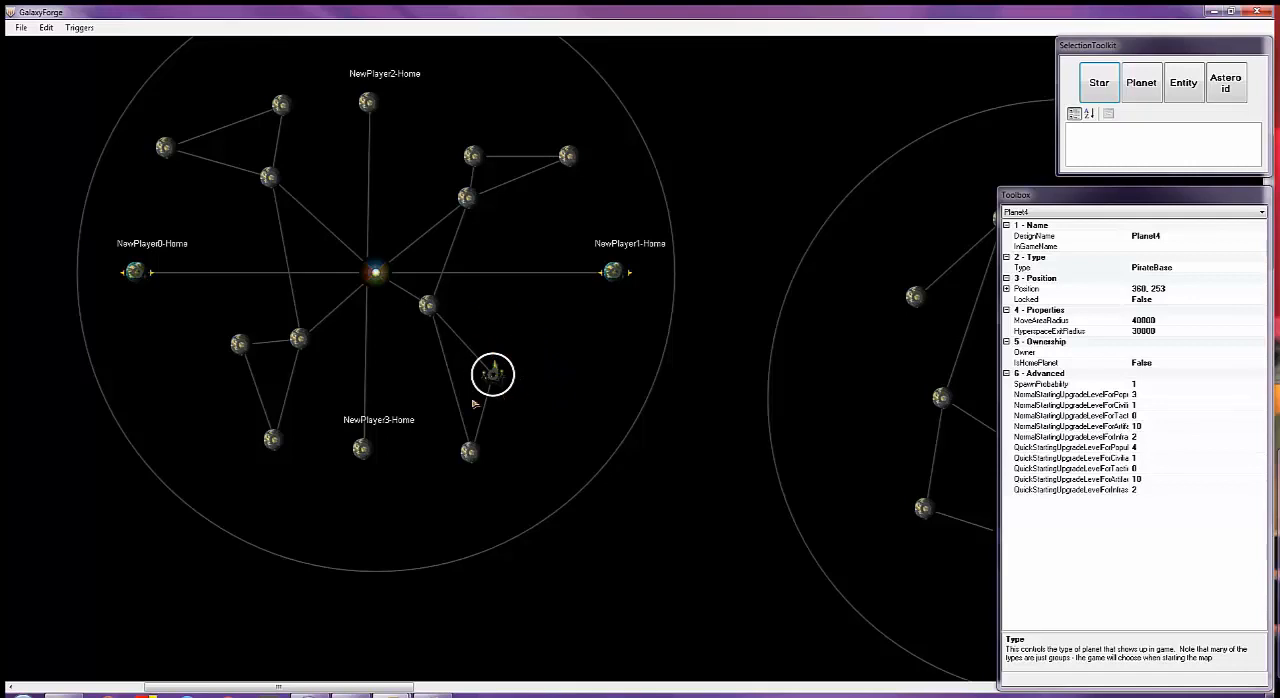
mouse_move(620, 335)
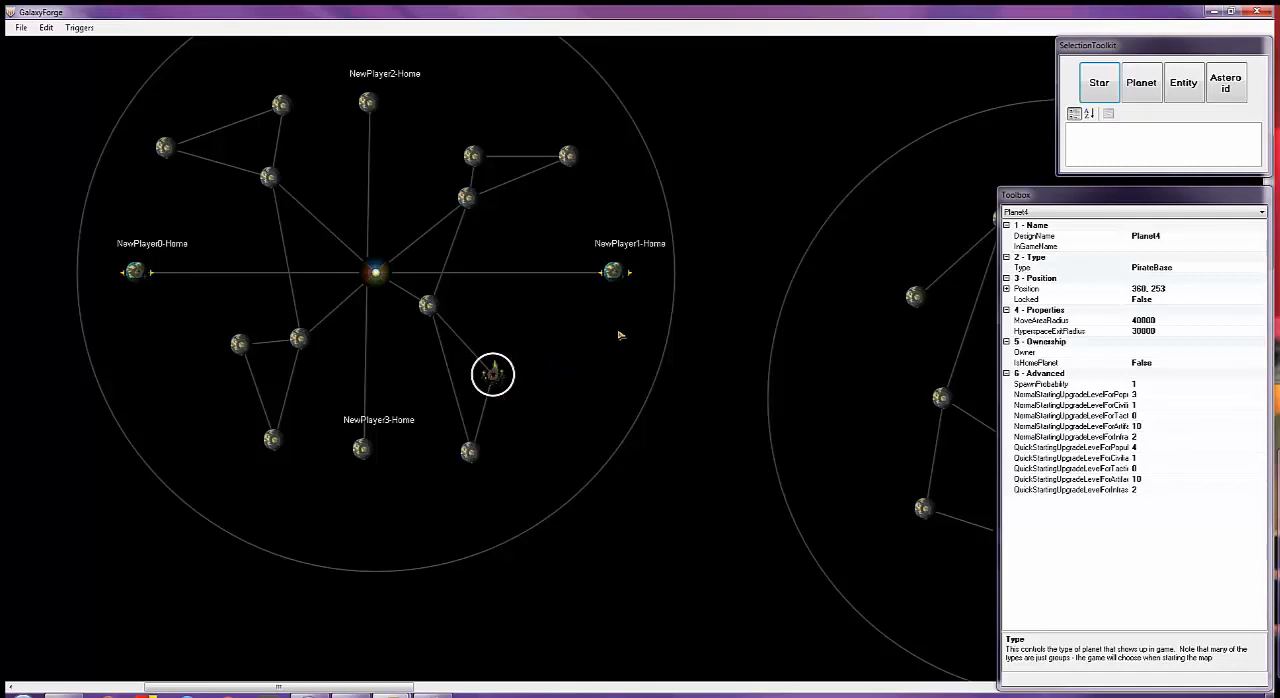
mouse_move(598, 349)
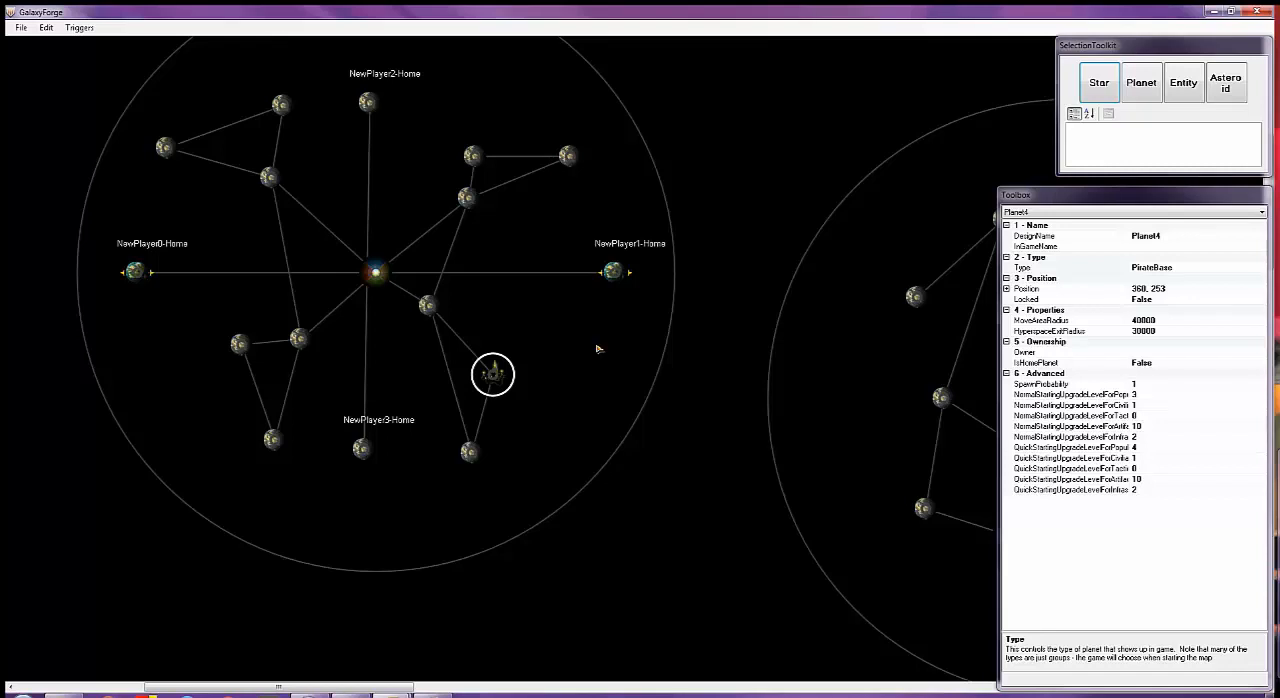